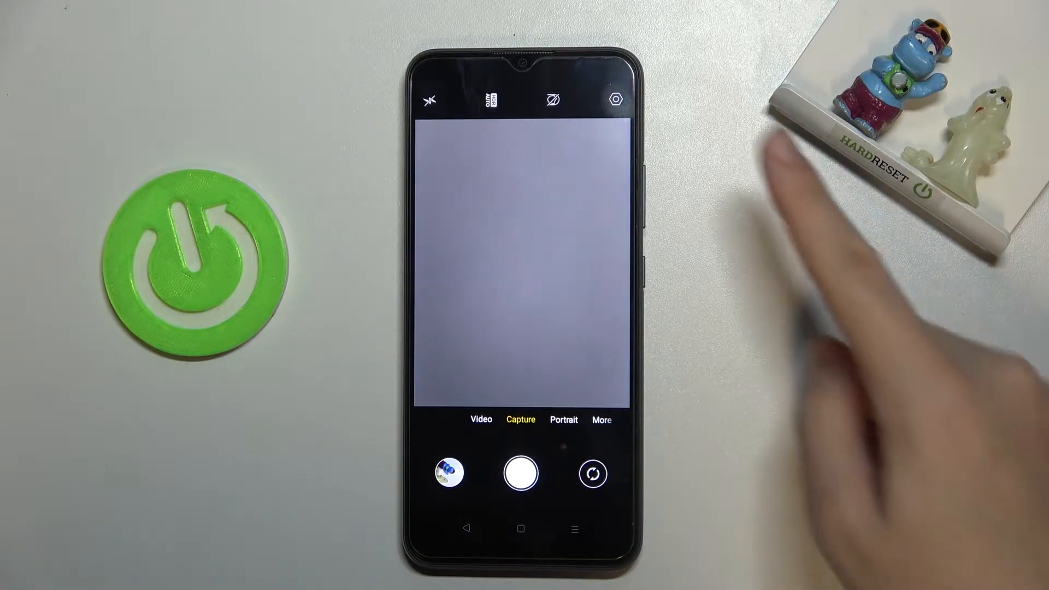
Step: Bring up the Camera settings page from the viewfinder's gear icon
left_click(614, 99)
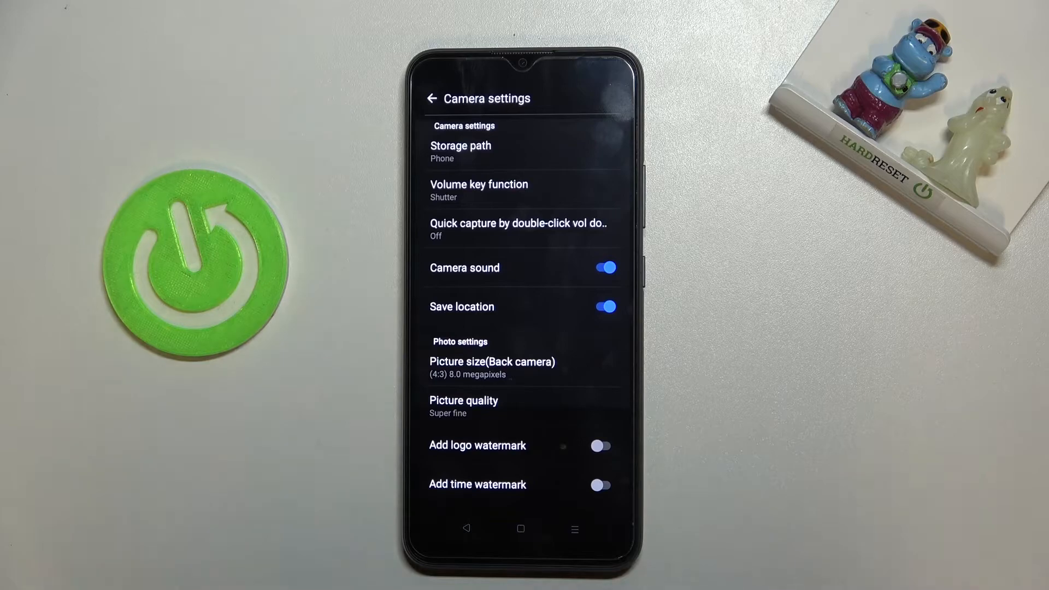
left_click(606, 306)
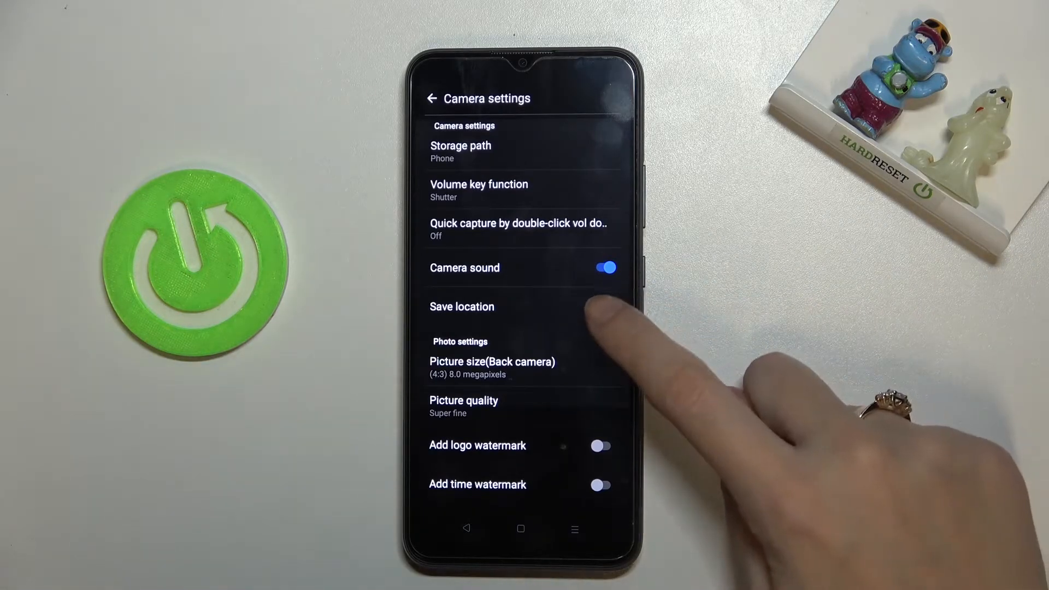
left_click(604, 306)
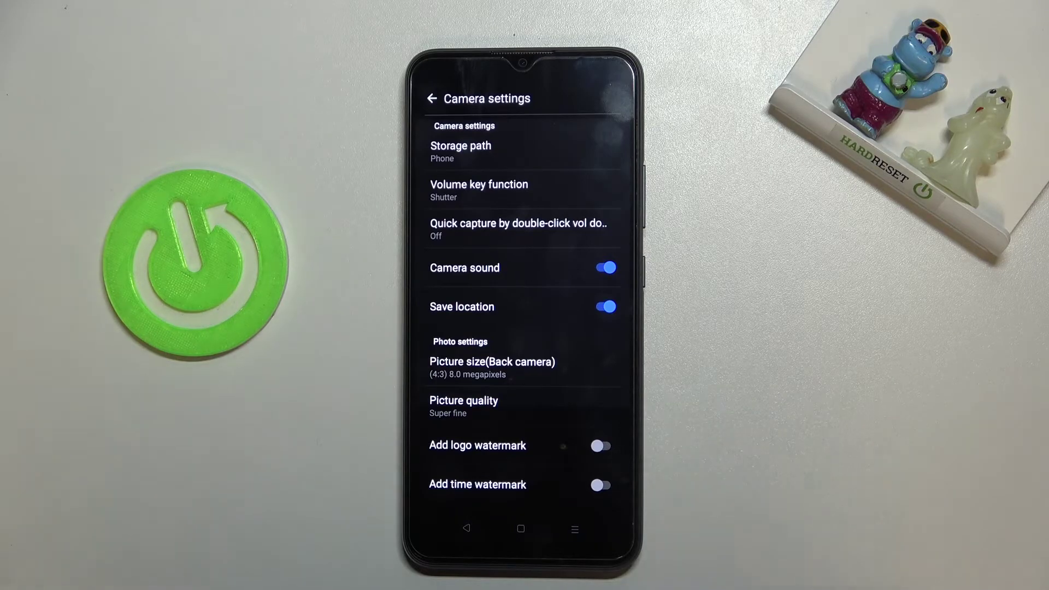
left_click(434, 99)
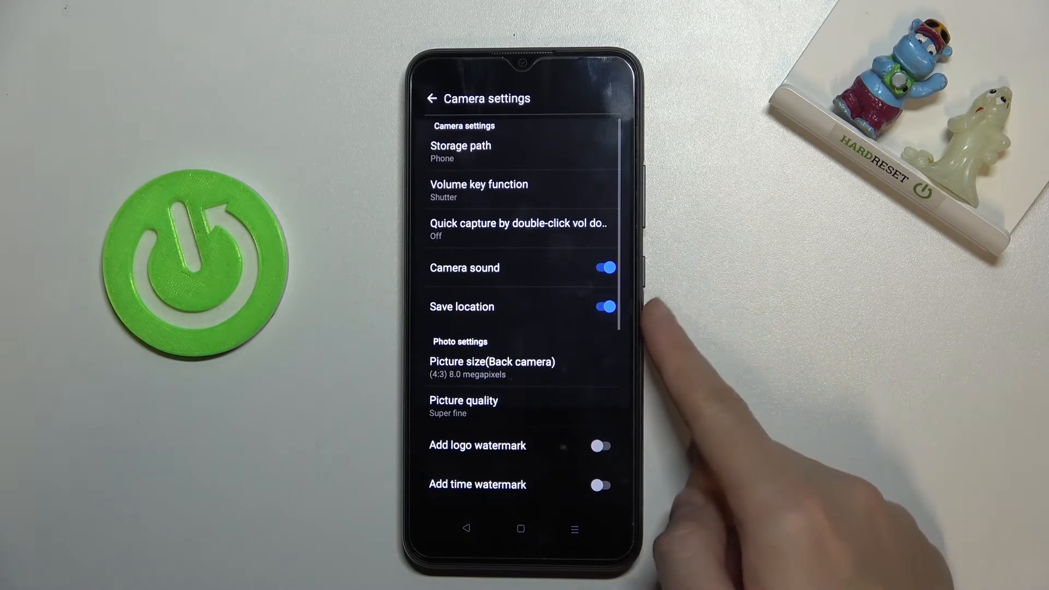
Step: Go back to the photo capture viewfinder with location saving left on
left_click(432, 98)
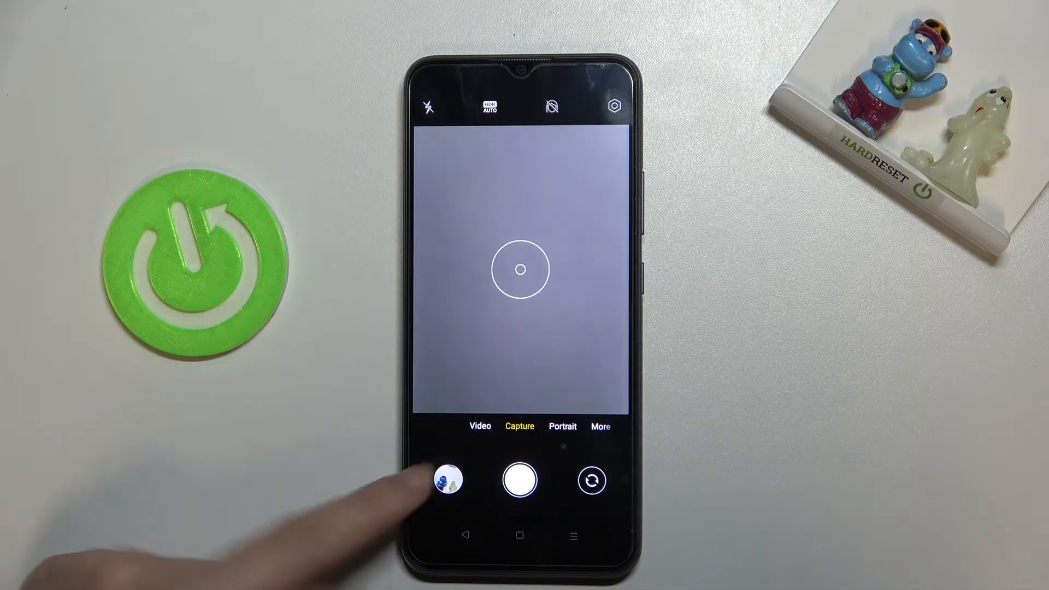
Step: View the most recent photo's Info page in Gallery, showing its location entry
left_click(451, 479)
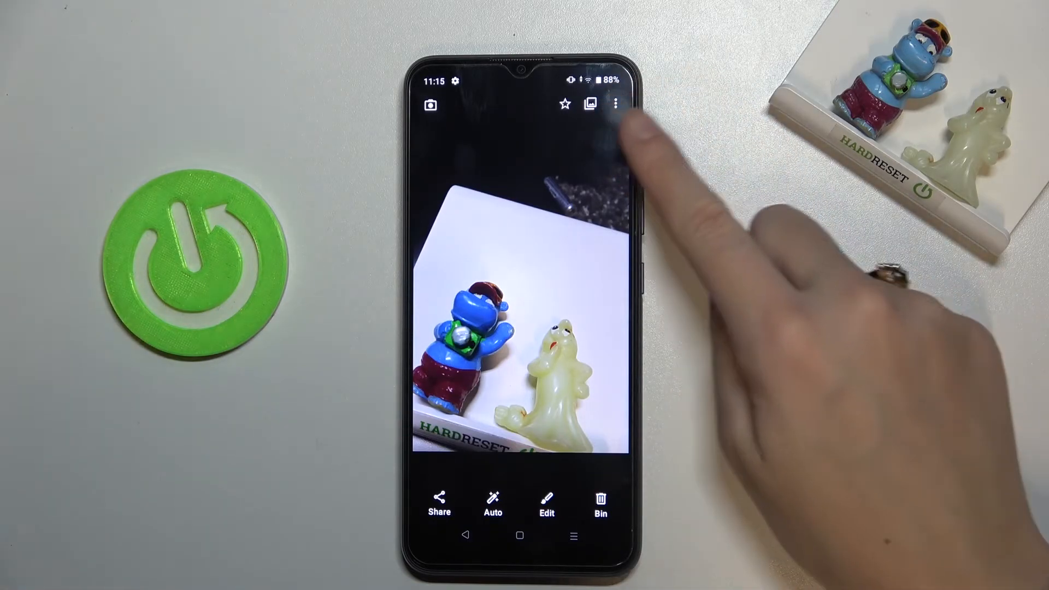
left_click(615, 105)
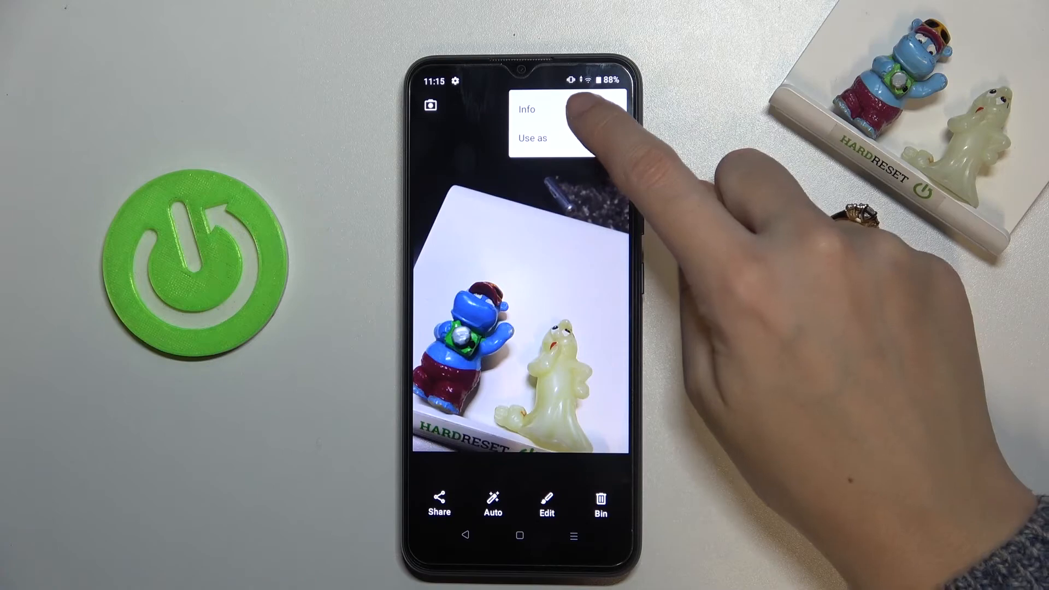
left_click(527, 109)
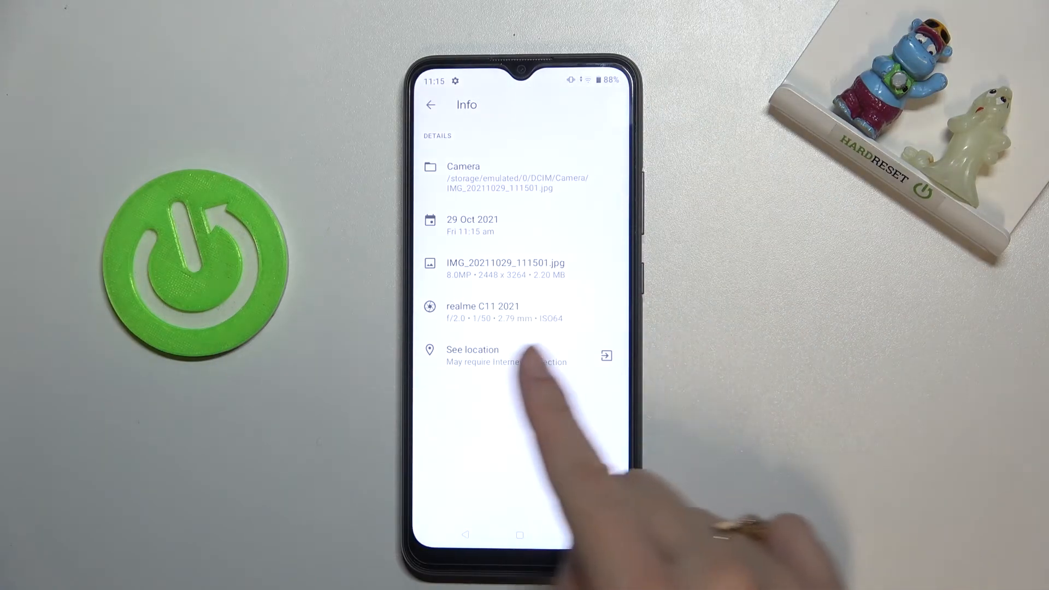